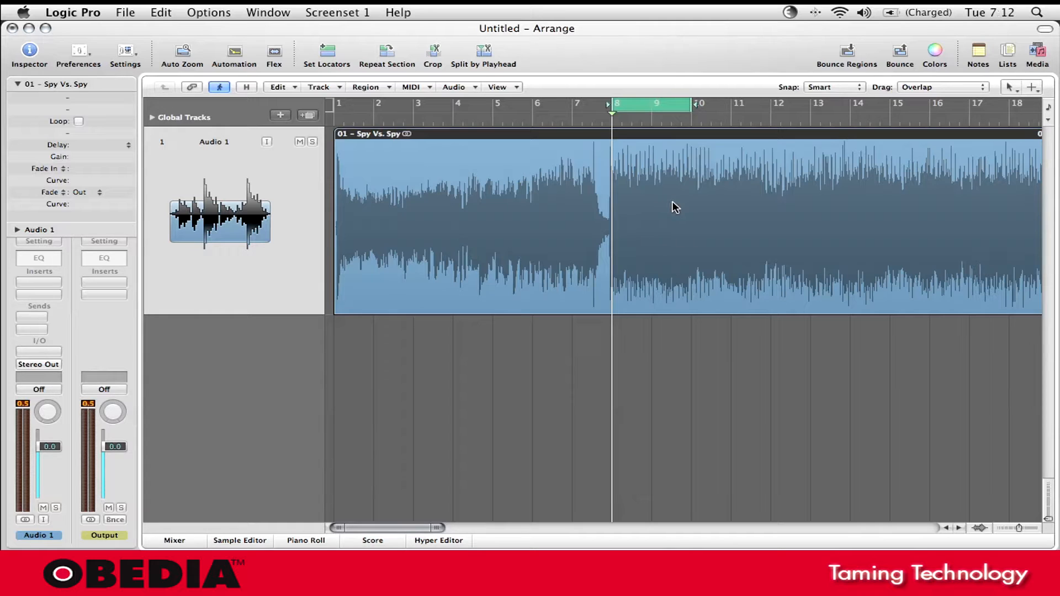
{"action": "mouse_move", "coordinate": [666, 129]}
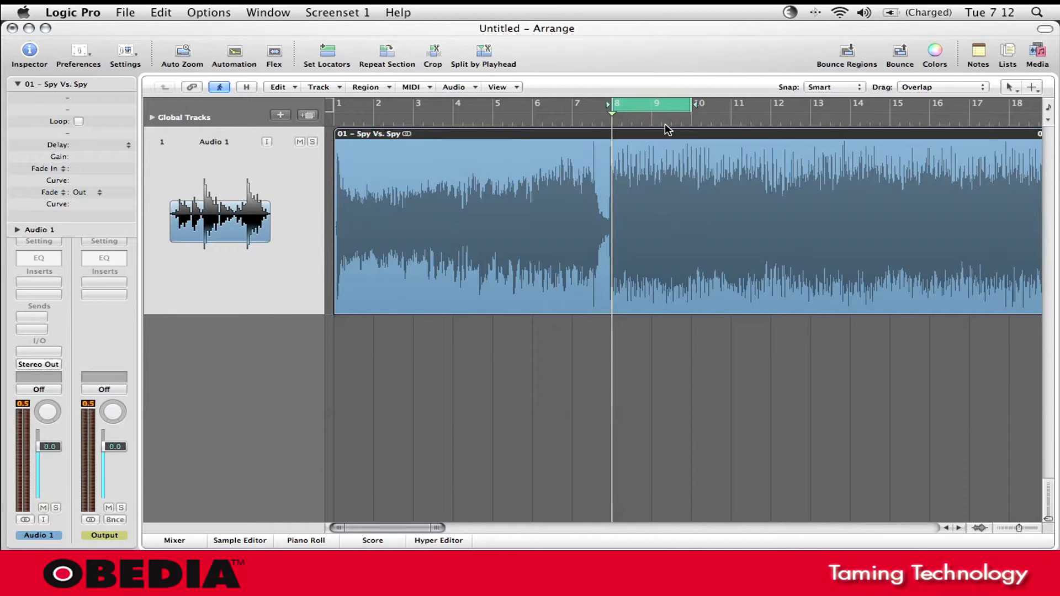
{"action": "mouse_move", "coordinate": [677, 126]}
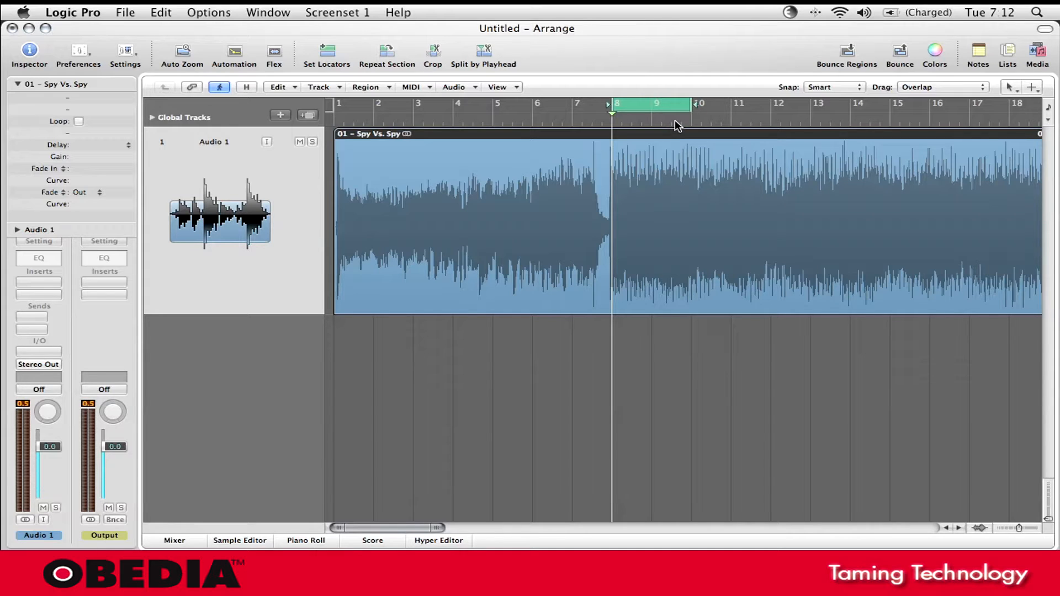
{"action": "mouse_move", "coordinate": [669, 126]}
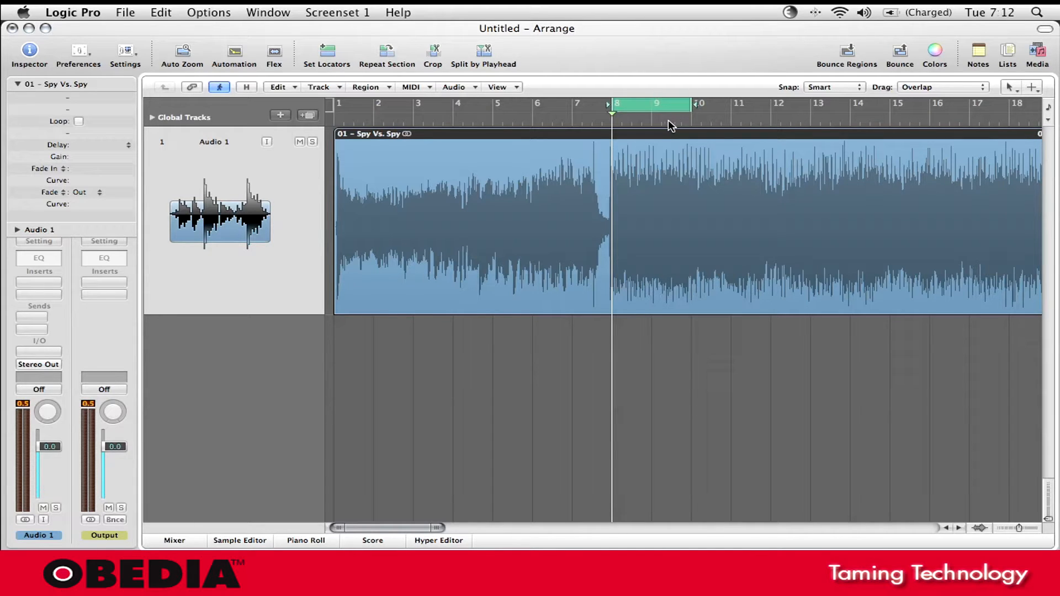
{"action": "mouse_move", "coordinate": [659, 127]}
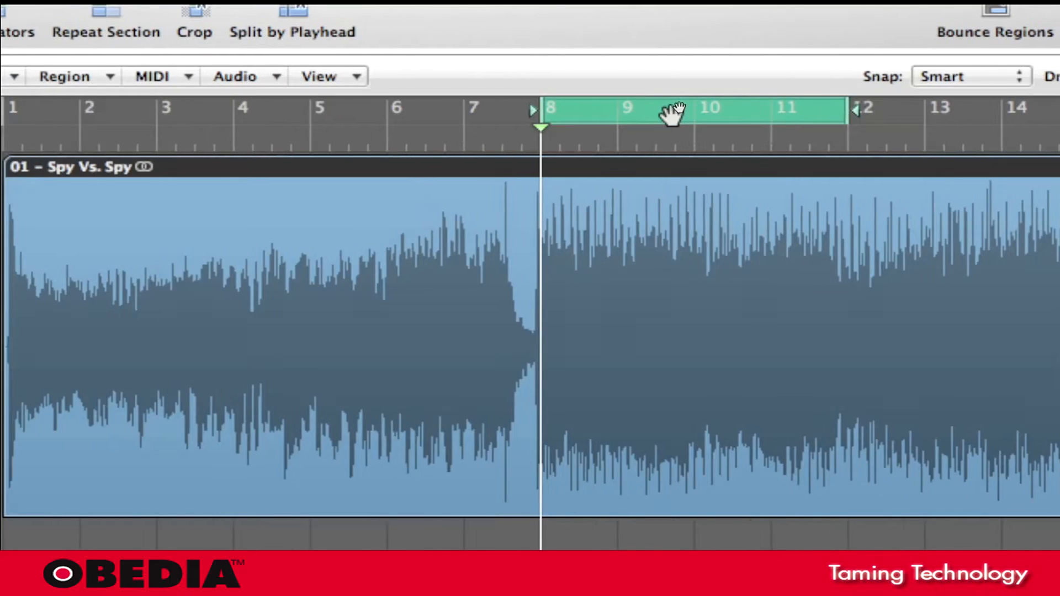
Insert silence between the bar 8–12 locators from the Edit menu's Cut/Insert Time commands.
{"action": "left_click", "coordinate": [397, 99]}
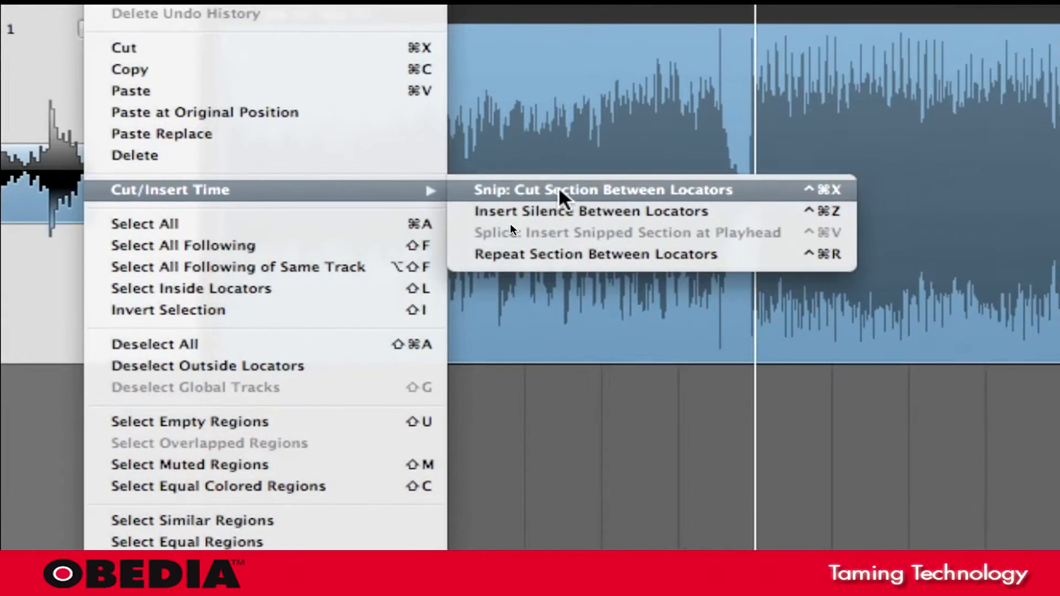
{"action": "mouse_move", "coordinate": [571, 199]}
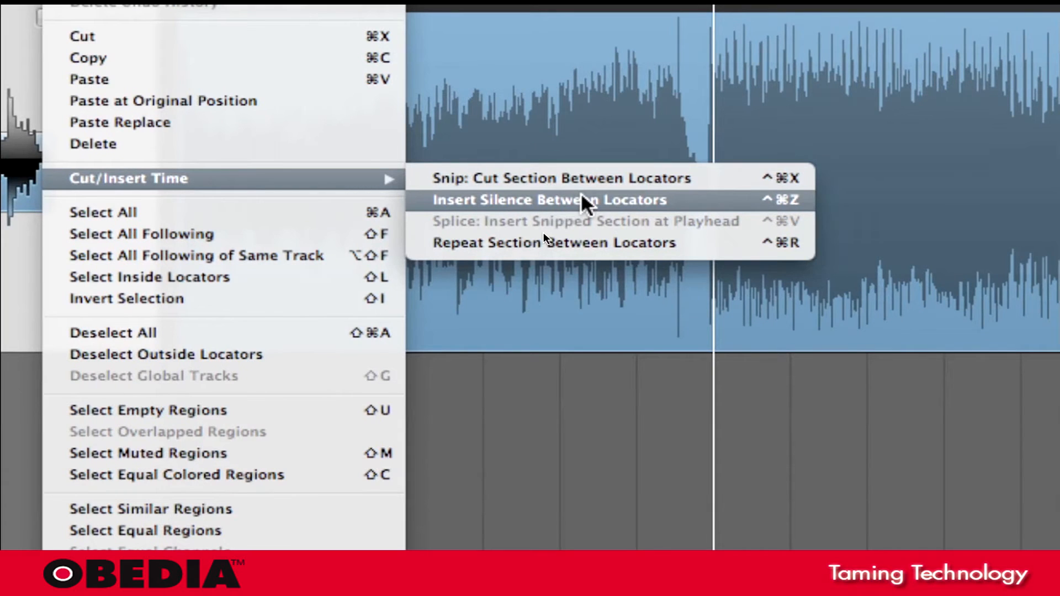
{"action": "left_click", "coordinate": [548, 199]}
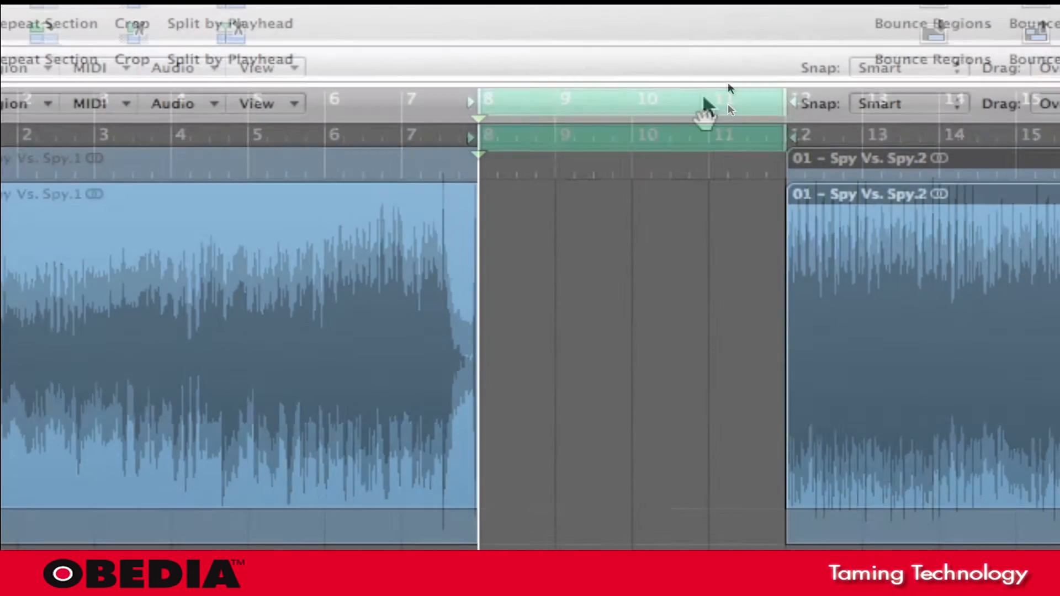